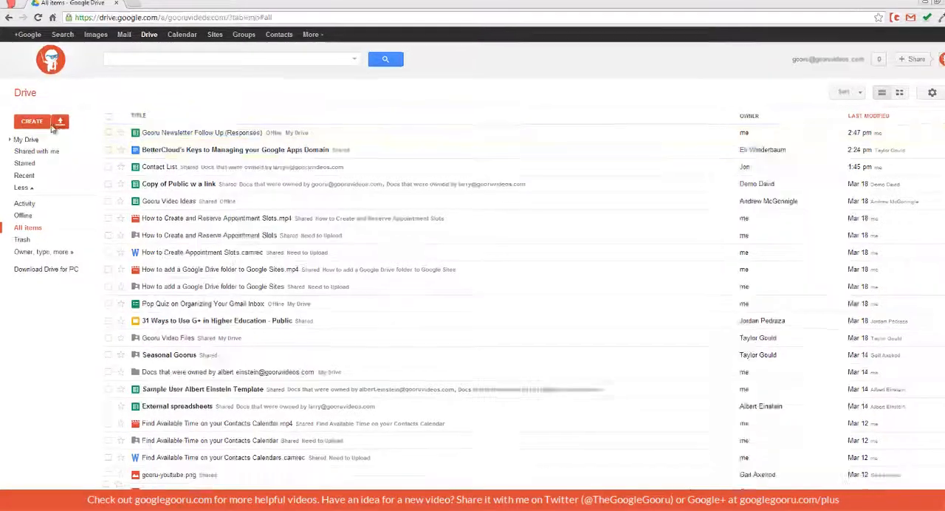
Glance at the create menu's apps, then bring up the Drive settings menu.
click(32, 121)
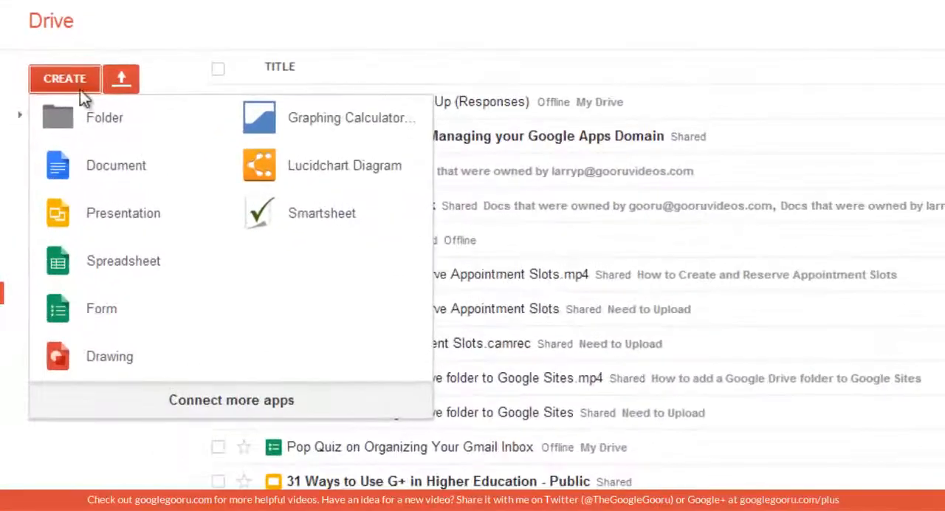
mouse_move(295, 157)
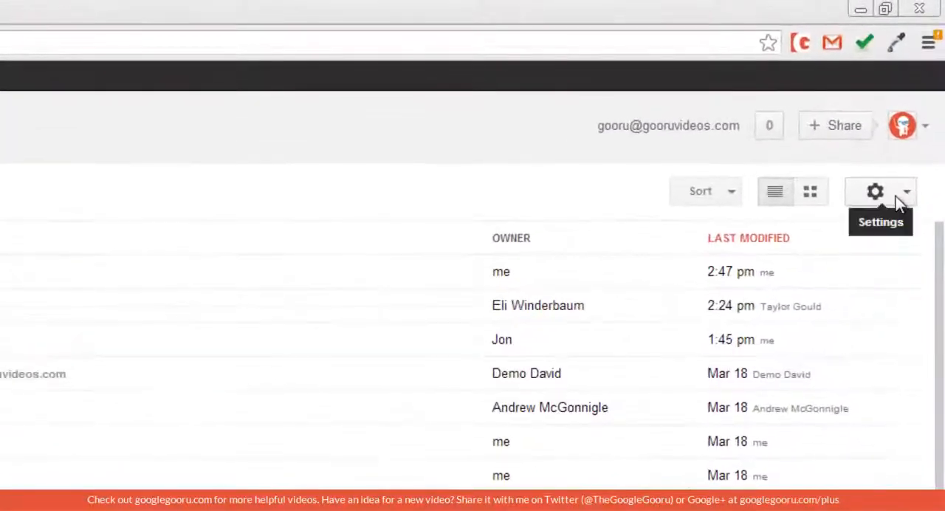
click(875, 191)
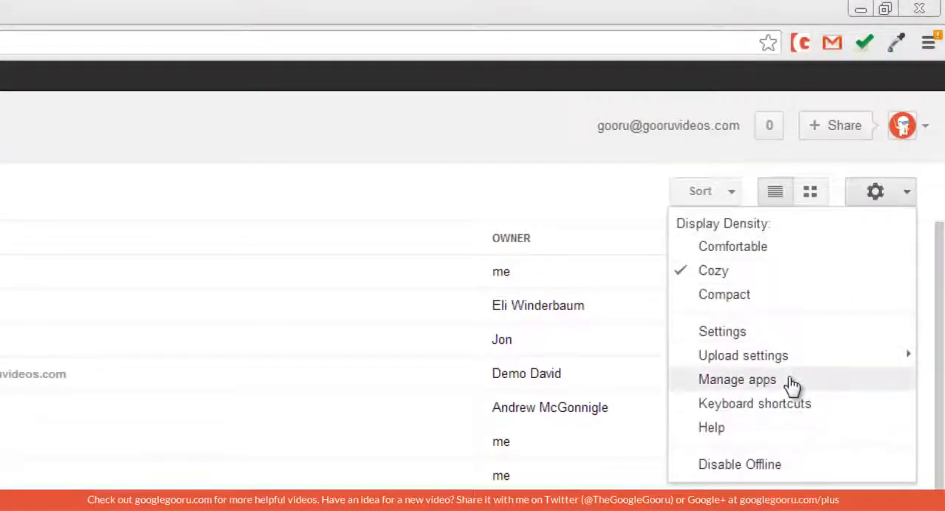
Open Manage apps and scroll down through the connected apps list.
click(735, 379)
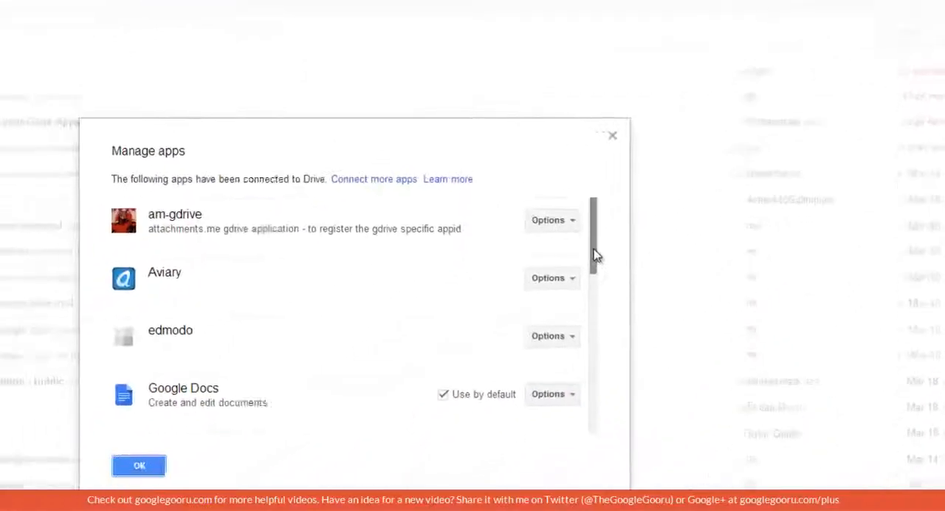
scroll(down, 3)
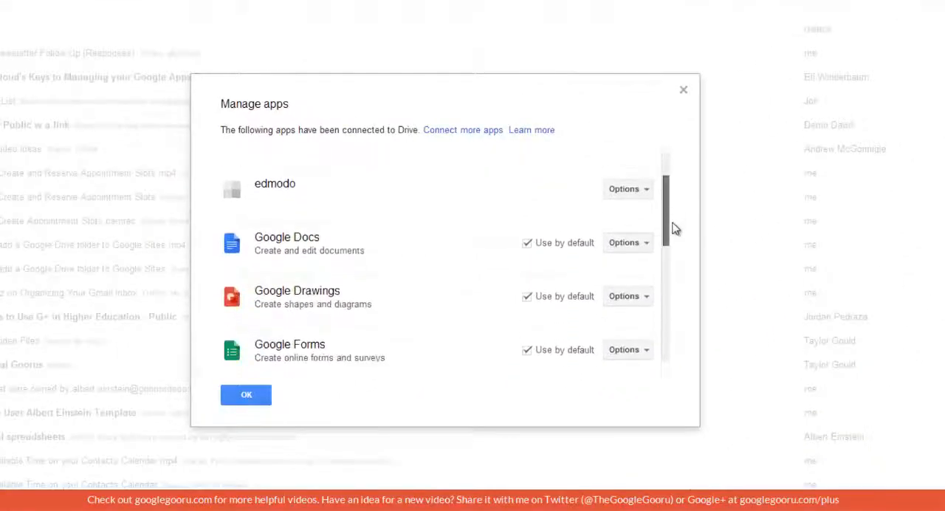
scroll(down, 3)
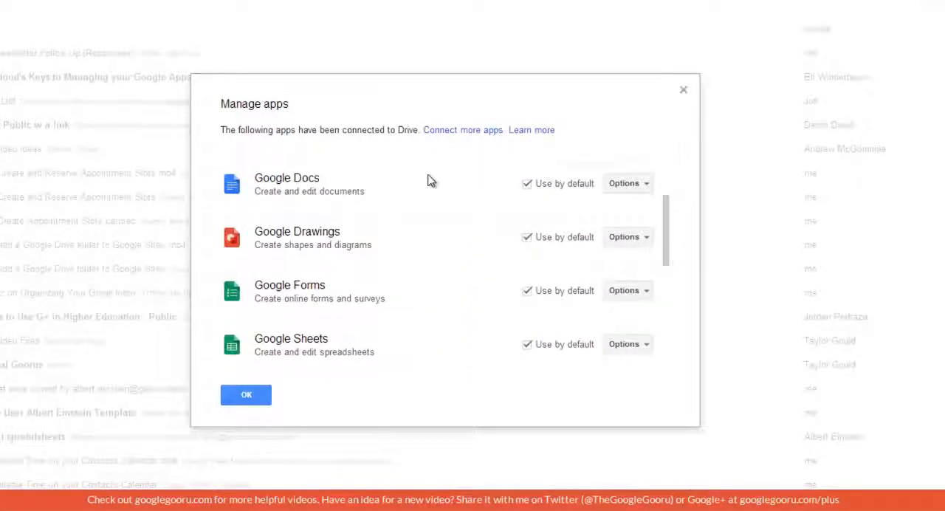
mouse_move(426, 286)
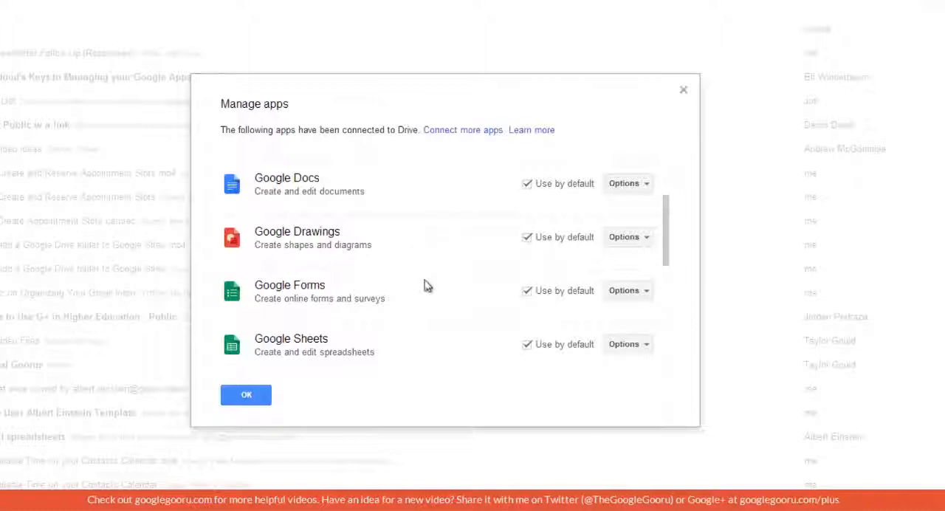
scroll(down, 3)
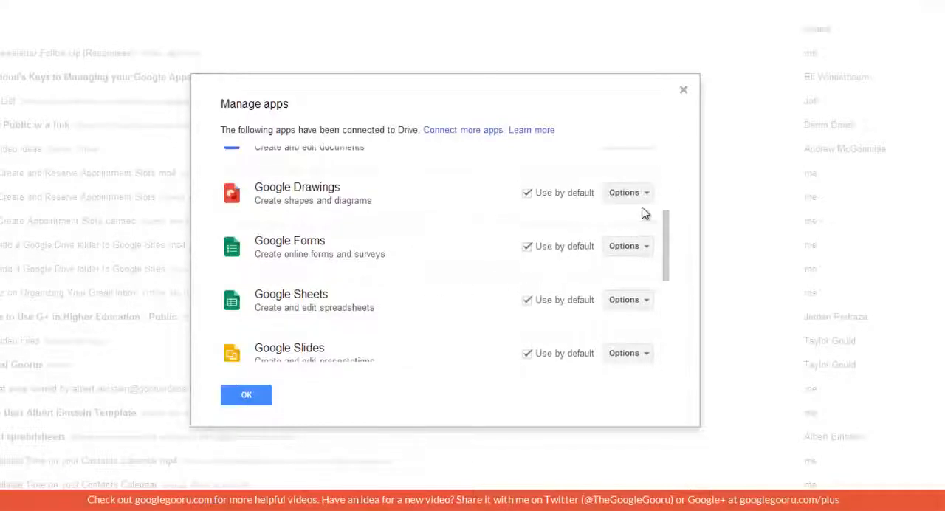
scroll(down, 3)
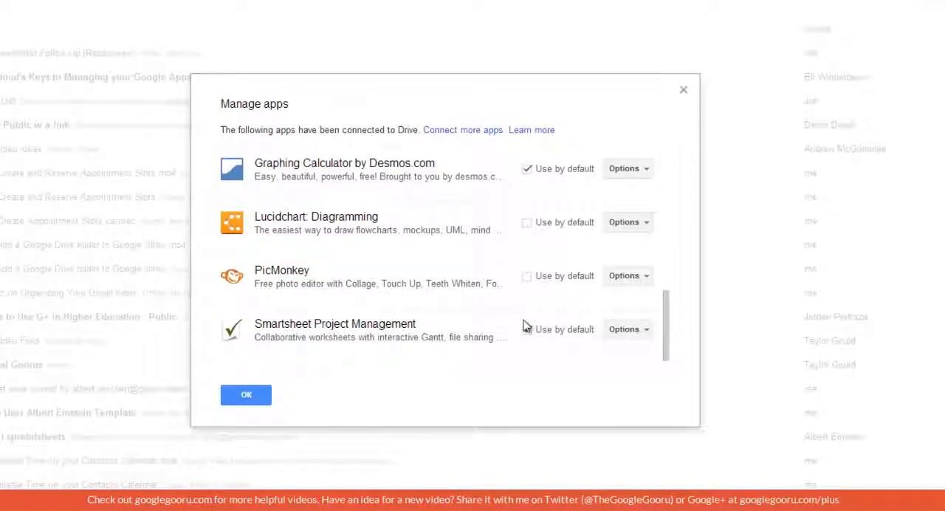
Make Smartsheet Project Management used by default and view its product page.
click(527, 329)
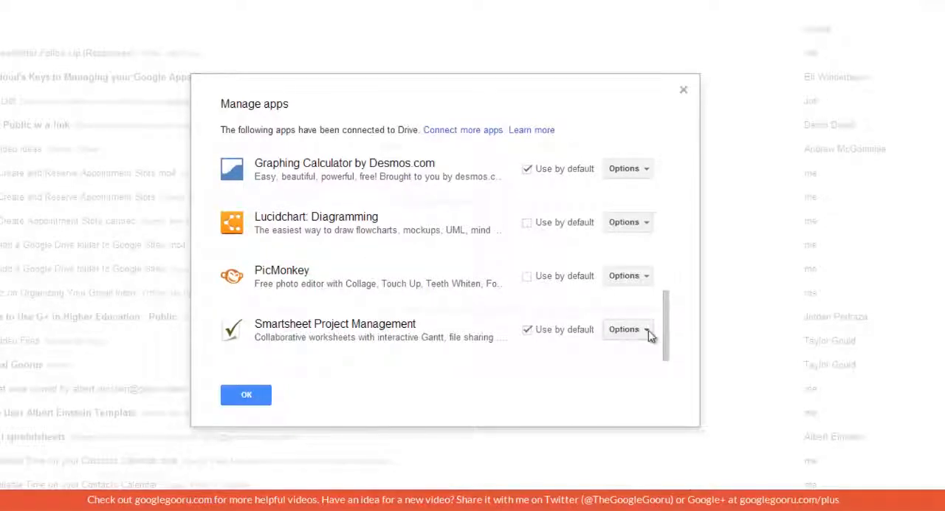
click(624, 329)
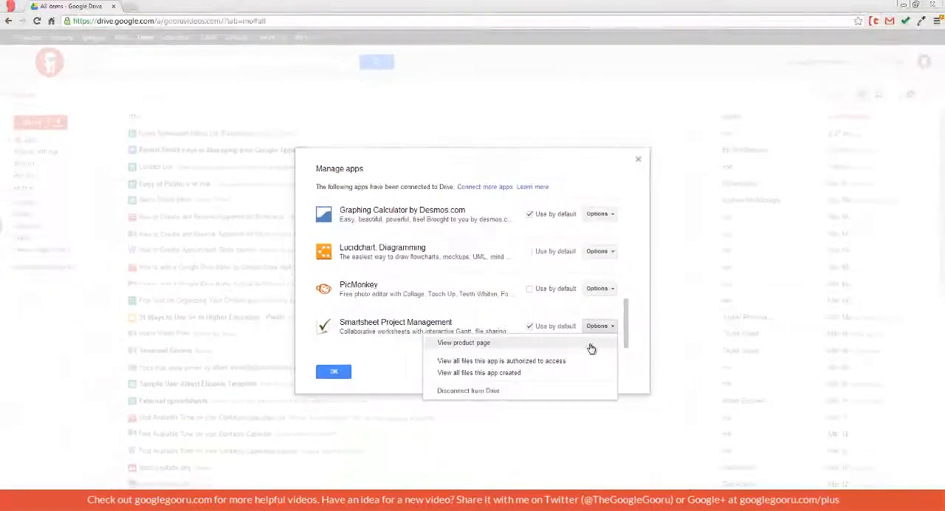
click(464, 342)
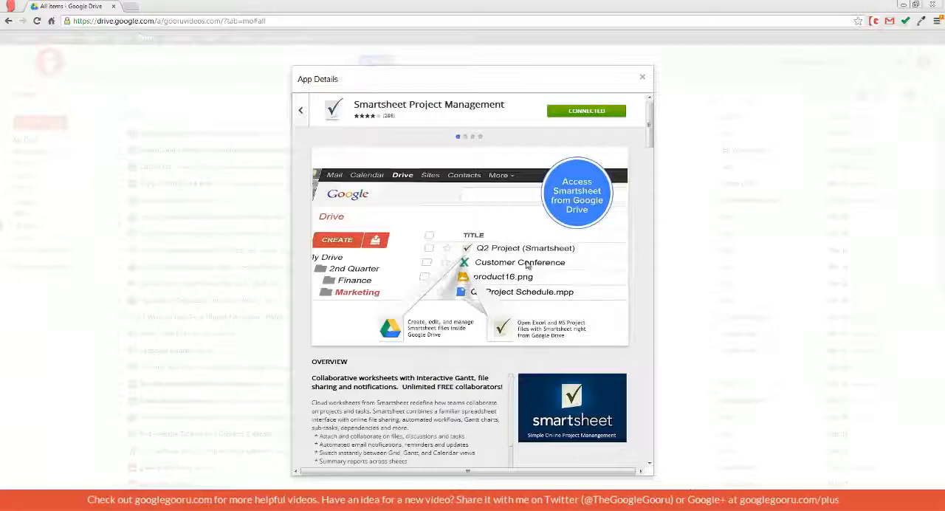
mouse_move(642, 77)
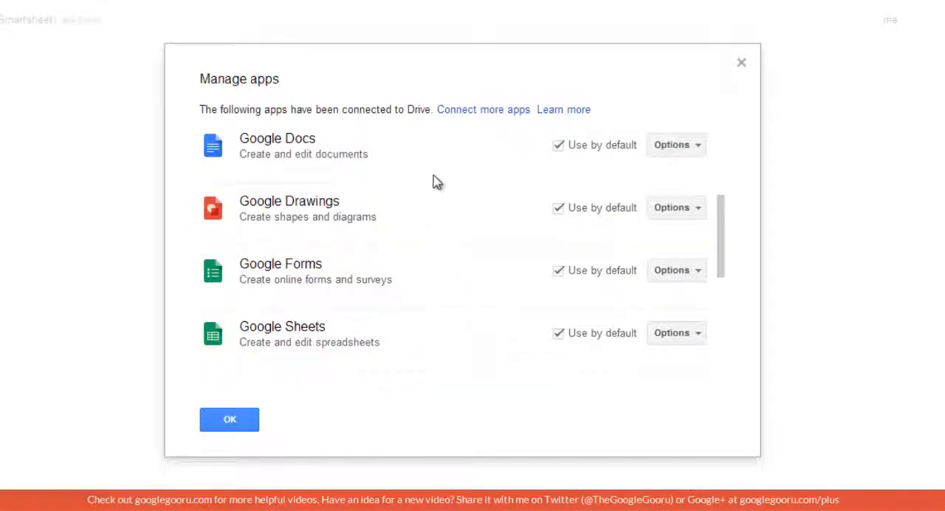
Scroll the connected apps list down through the Google apps.
scroll(down, 3)
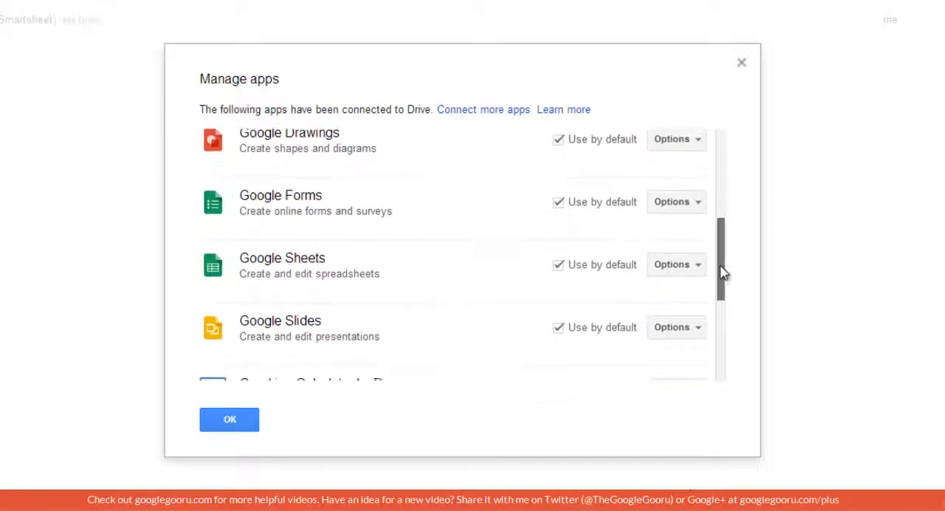